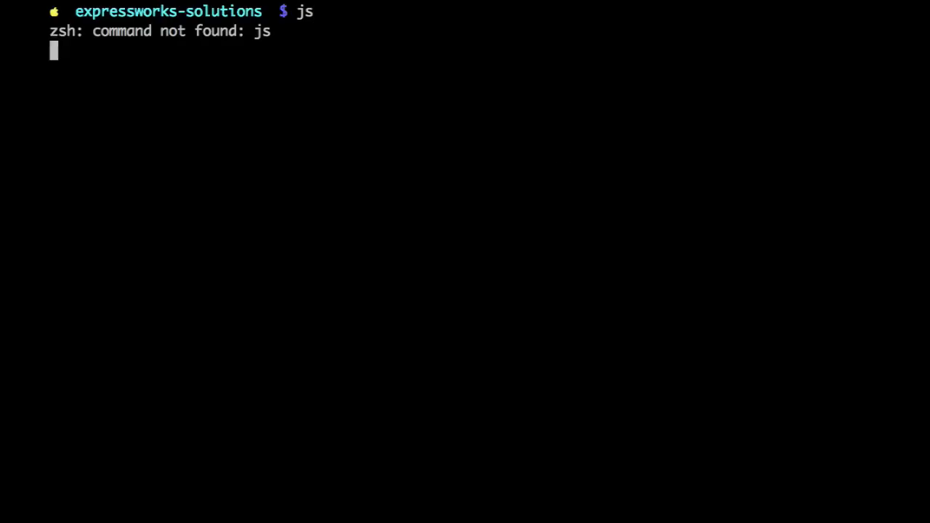
# List the empty expressworks-solutions folder and begin an npm command
pyautogui.write('ls')
pyautogui.write('ll')
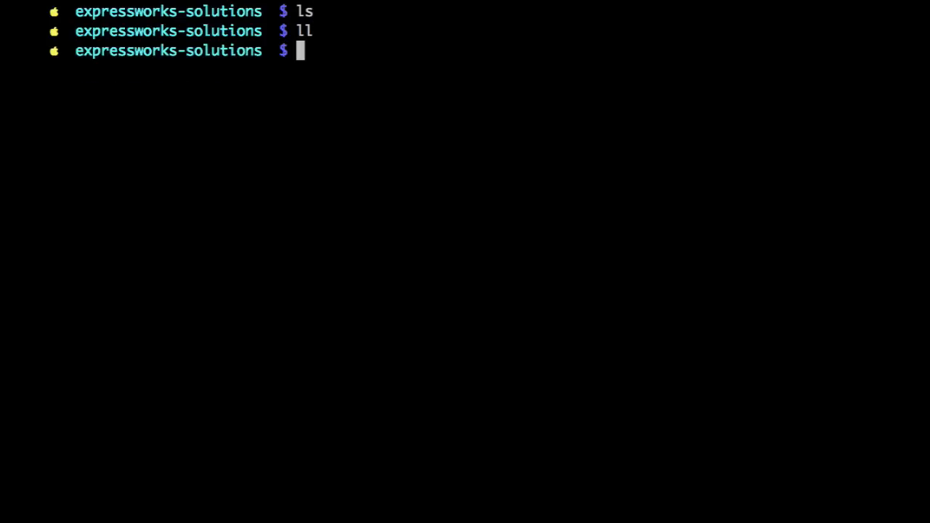
pyautogui.write('npm')
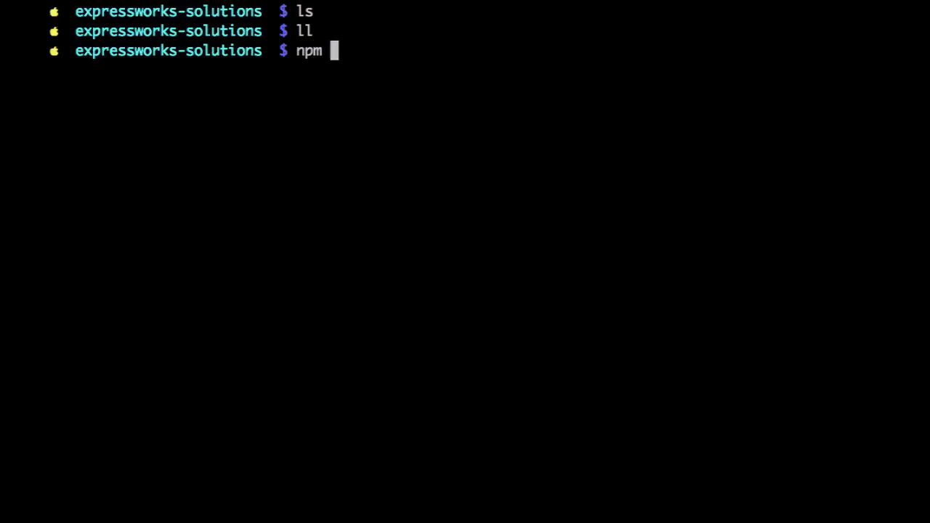
# Install expressworks globally with npm, then list the folder with ll
pyautogui.write('install -g expre')
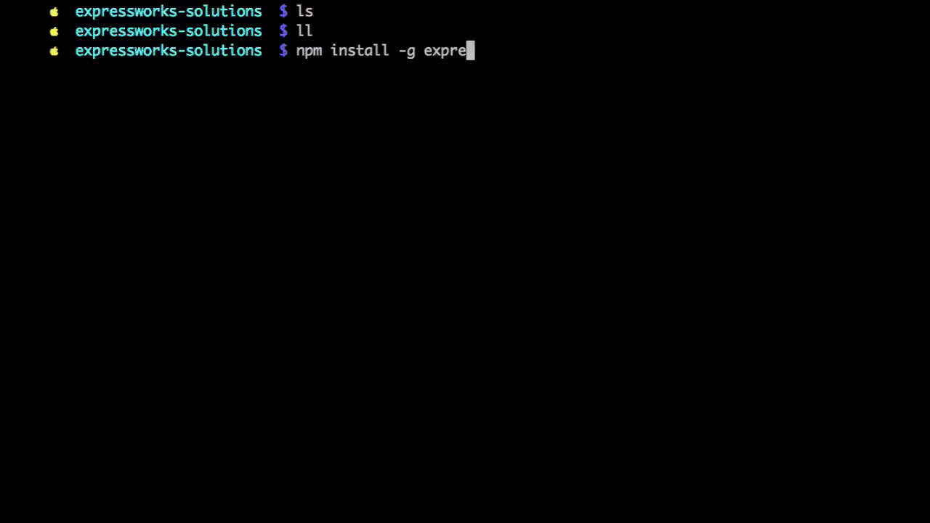
pyautogui.write('ssworks')
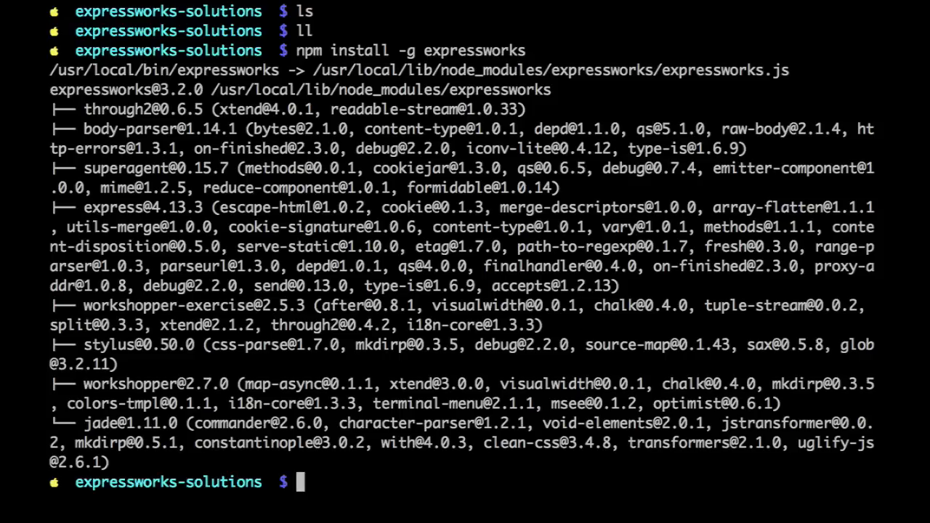
pyautogui.moveTo(202, 87)
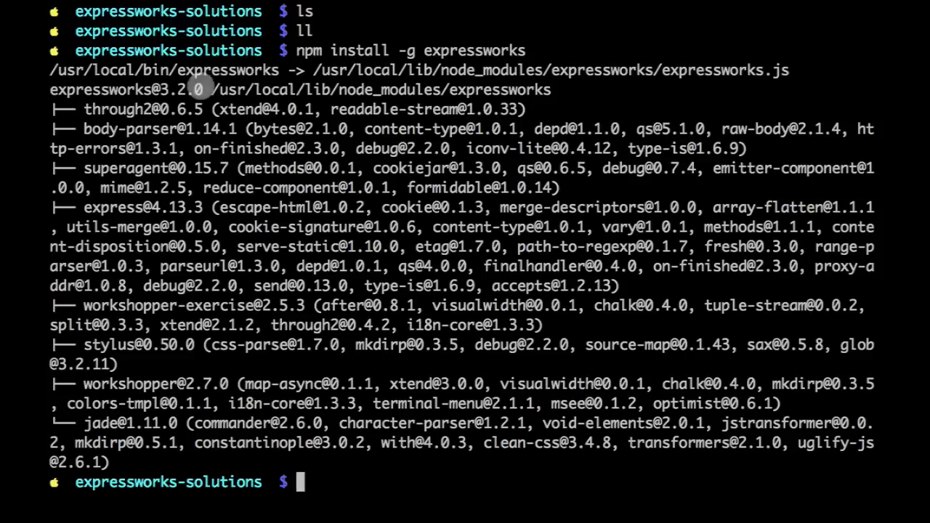
pyautogui.moveTo(494, 69)
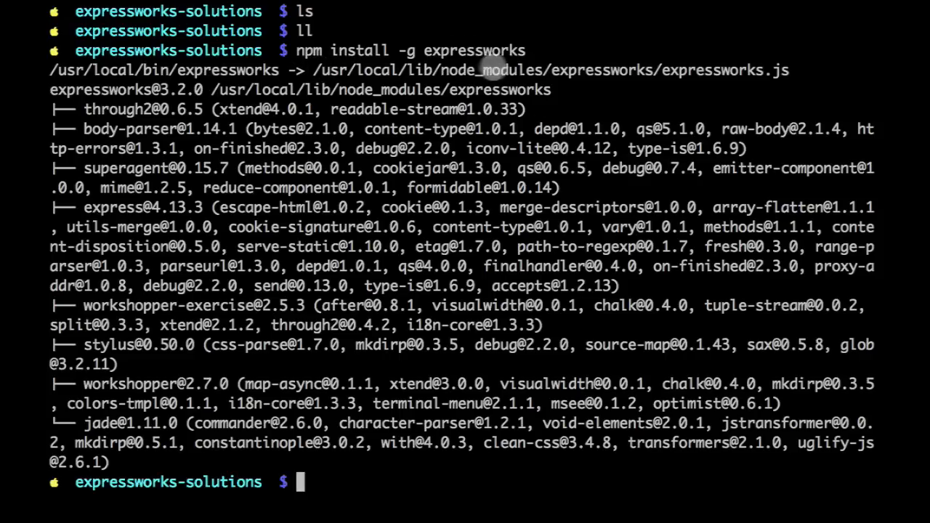
pyautogui.write('ll')
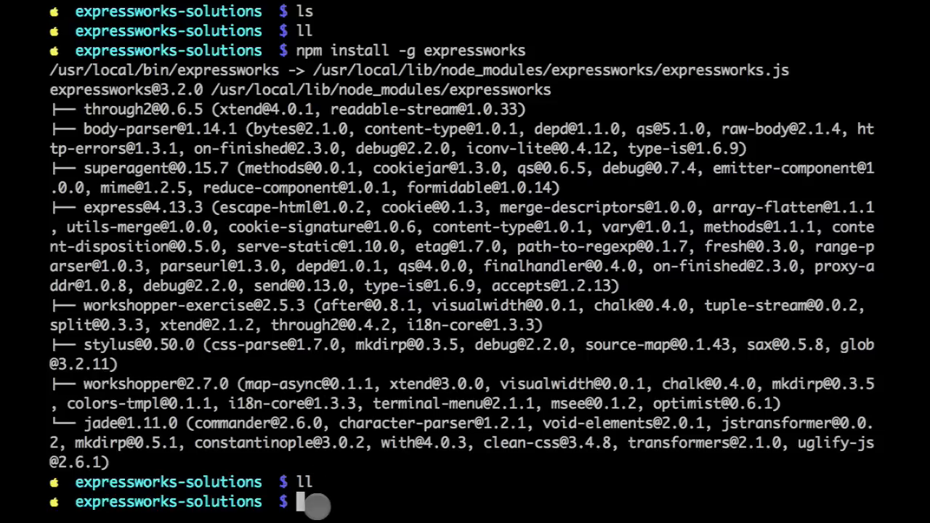
pyautogui.moveTo(613, 65)
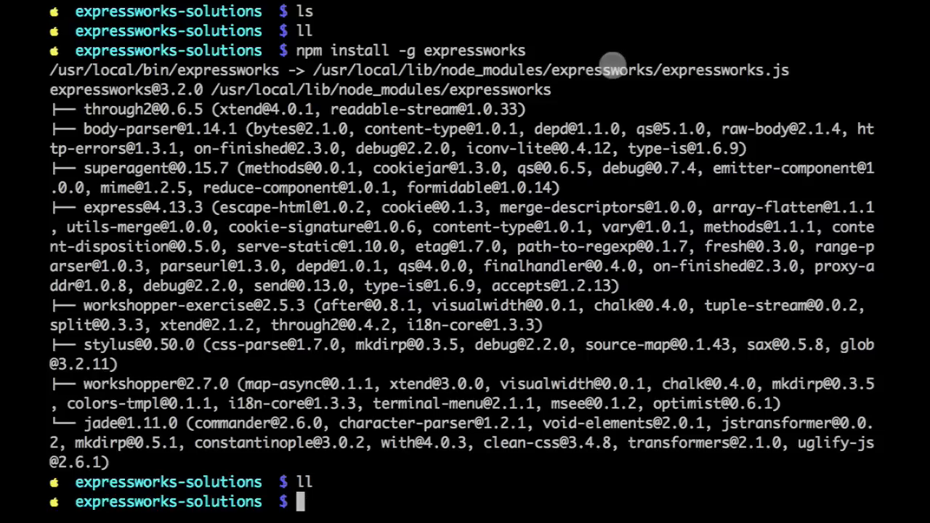
pyautogui.moveTo(167, 62)
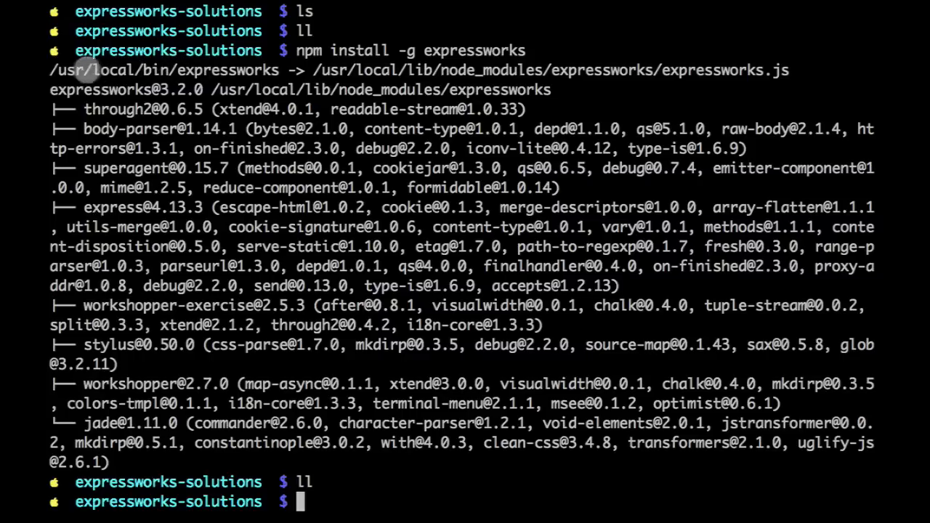
pyautogui.moveTo(755, 122)
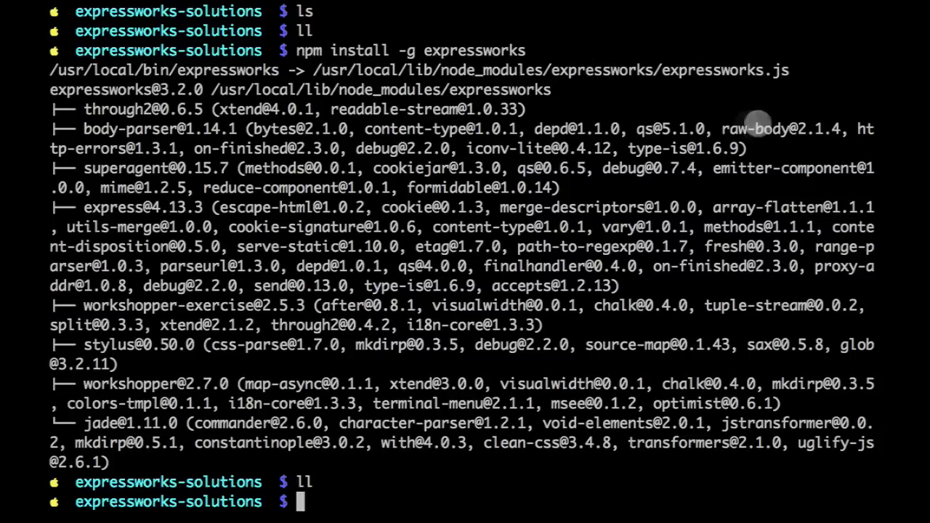
pyautogui.moveTo(211, 109)
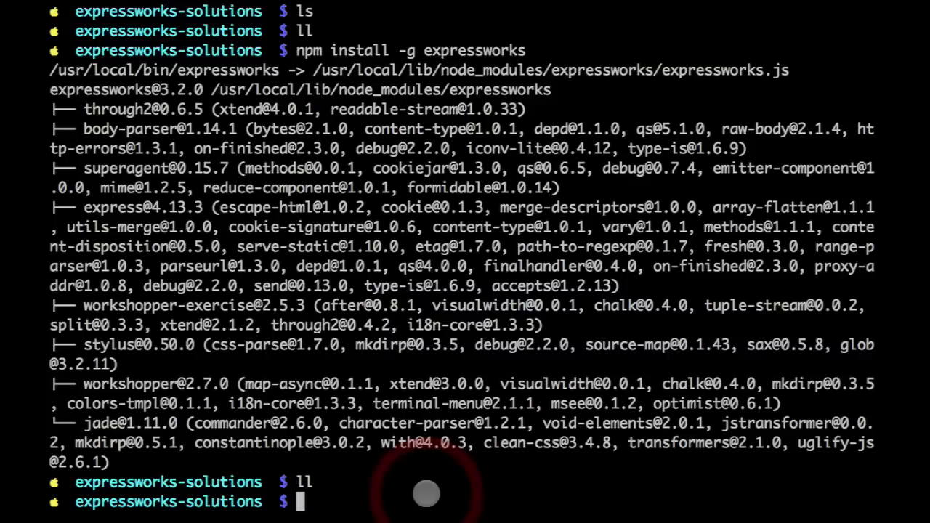
# Run expressworks help to print the usage guide with list, select, run, verify
pyautogui.write('exp')
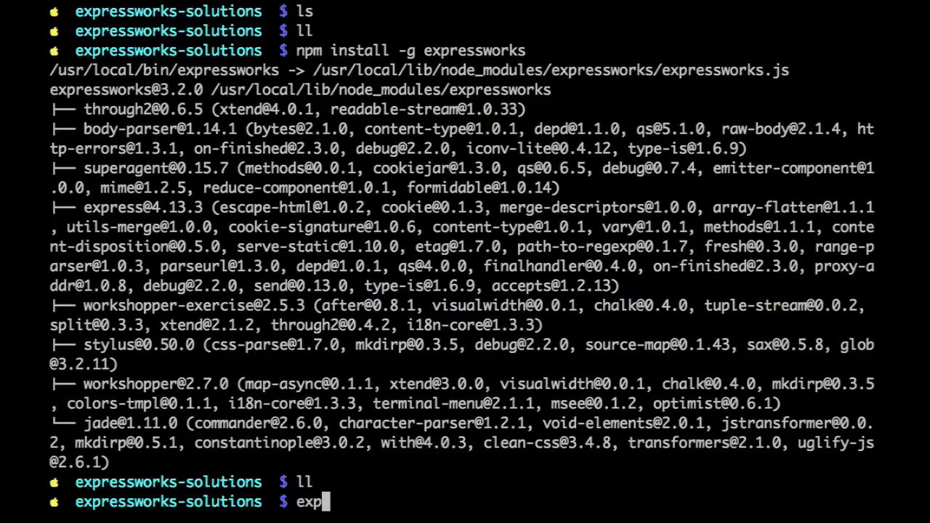
pyautogui.write('res')
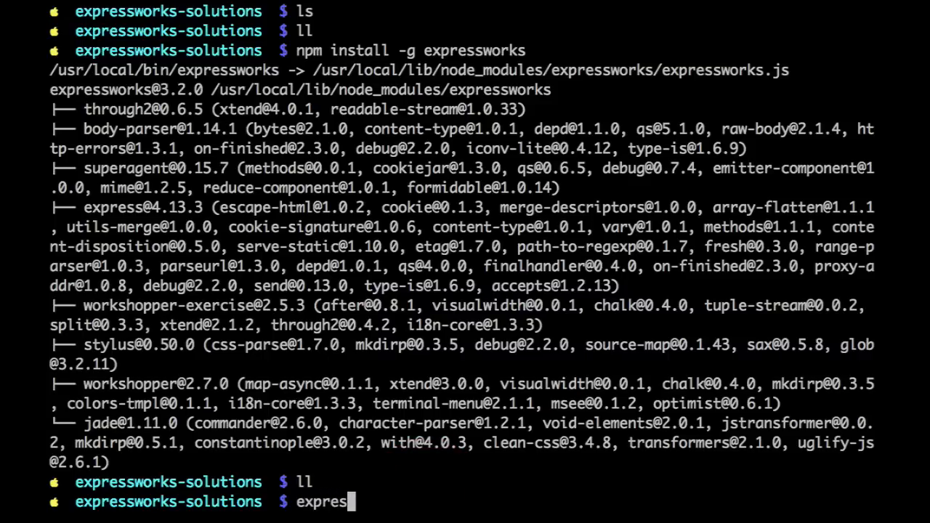
pyautogui.write('sworks help')
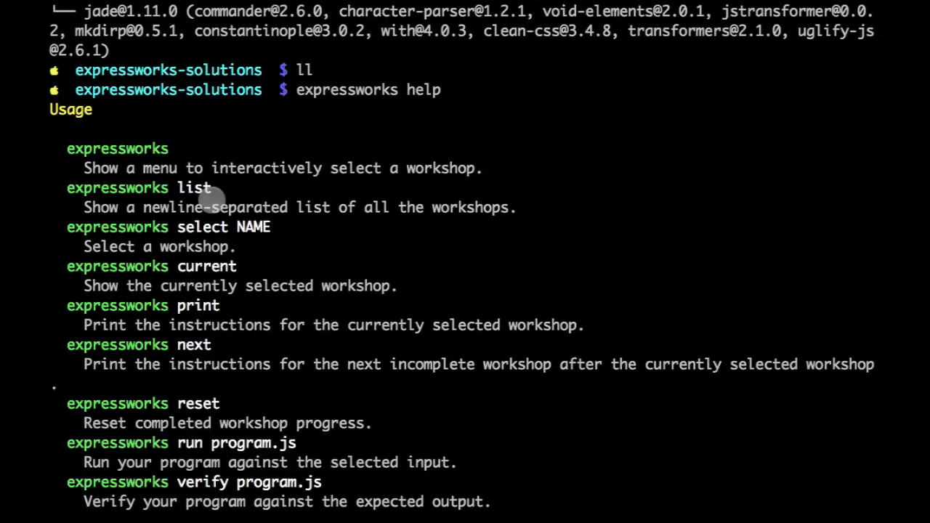
pyautogui.moveTo(268, 246)
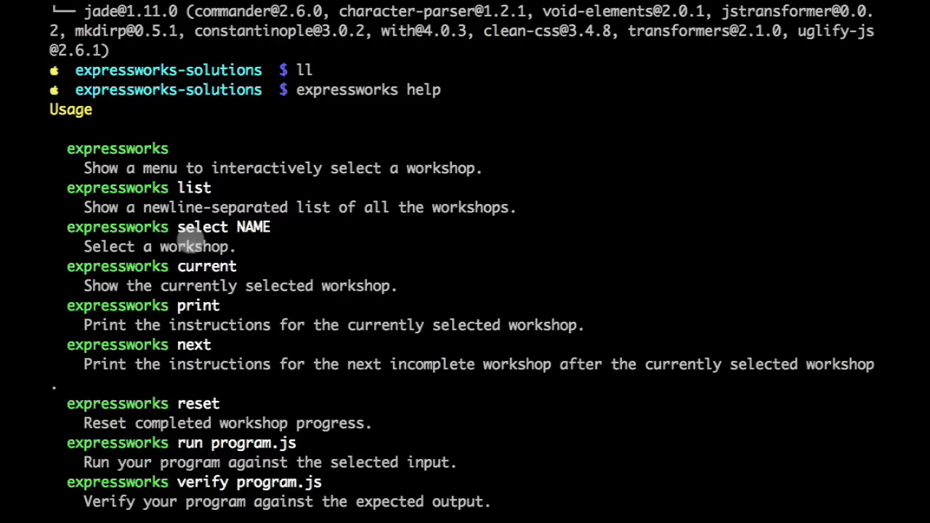
pyautogui.moveTo(183, 172)
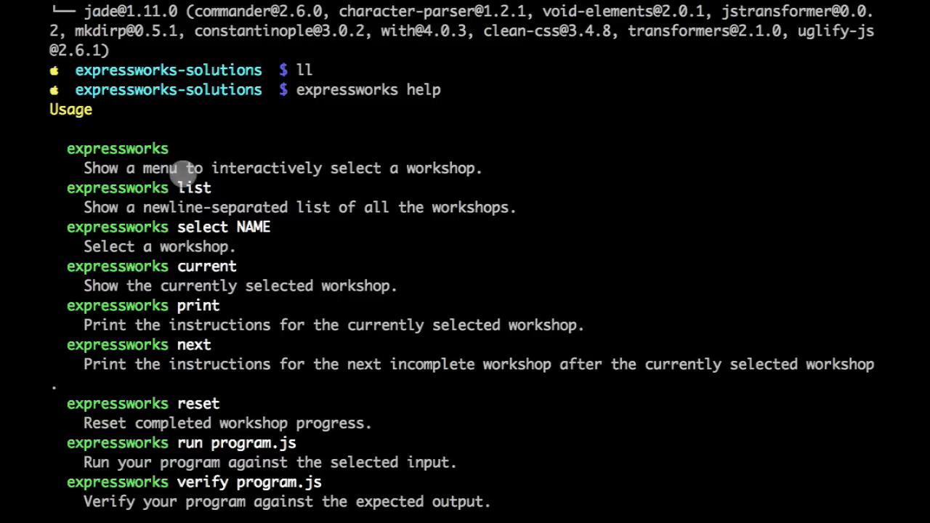
pyautogui.moveTo(185, 270)
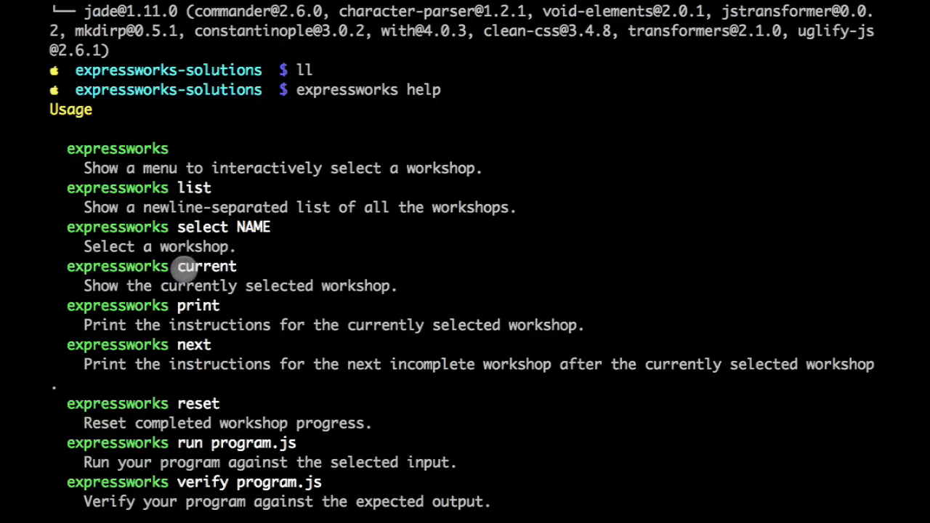
pyautogui.moveTo(183, 354)
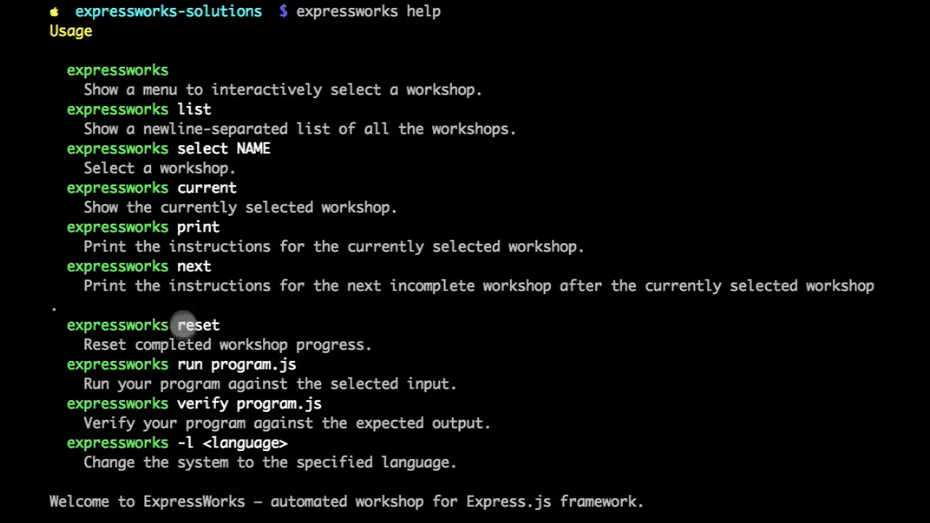
pyautogui.moveTo(210, 324)
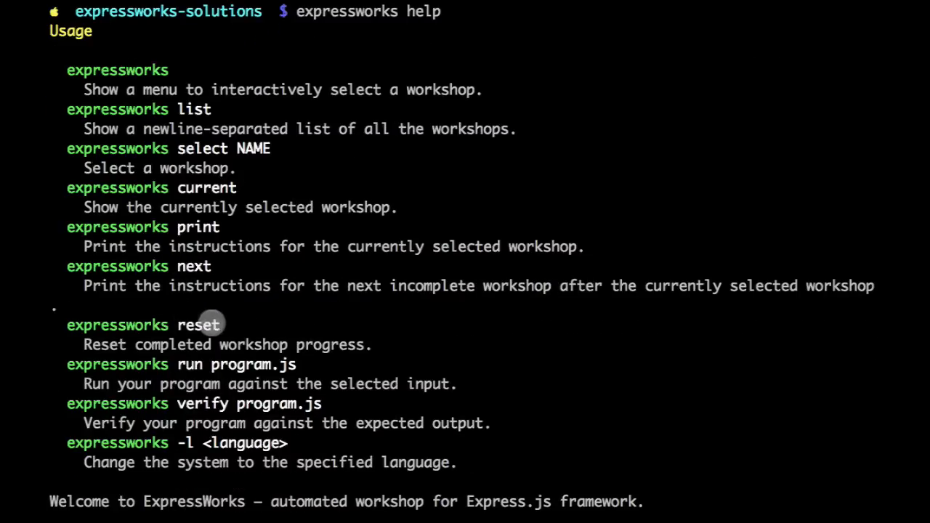
pyautogui.moveTo(185, 335)
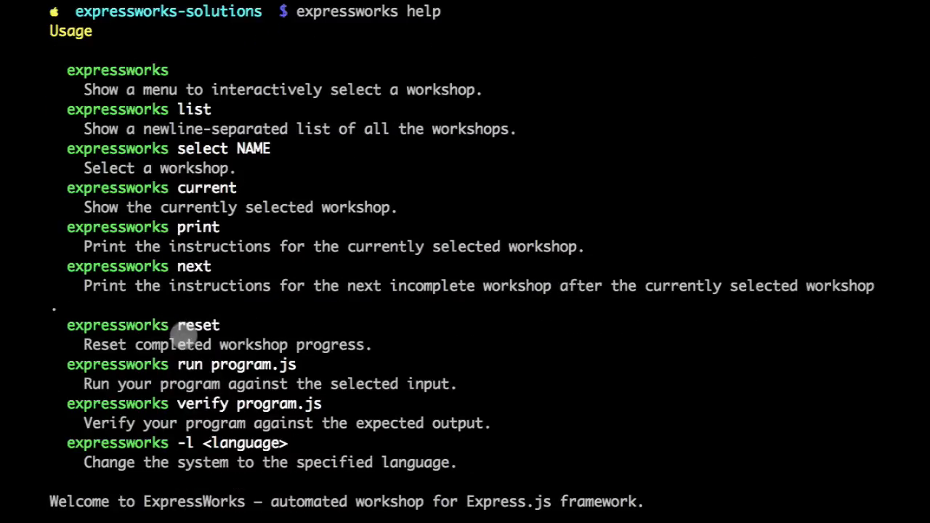
pyautogui.moveTo(229, 400)
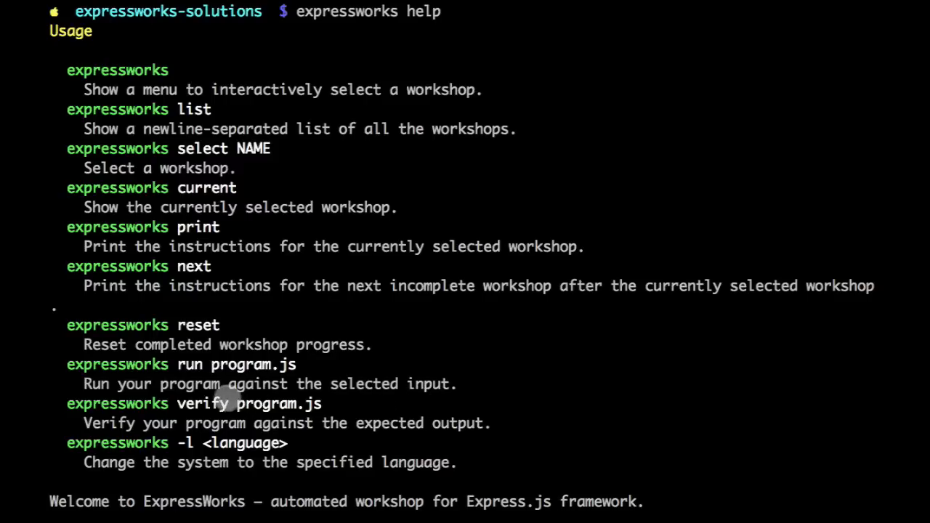
pyautogui.moveTo(781, 374)
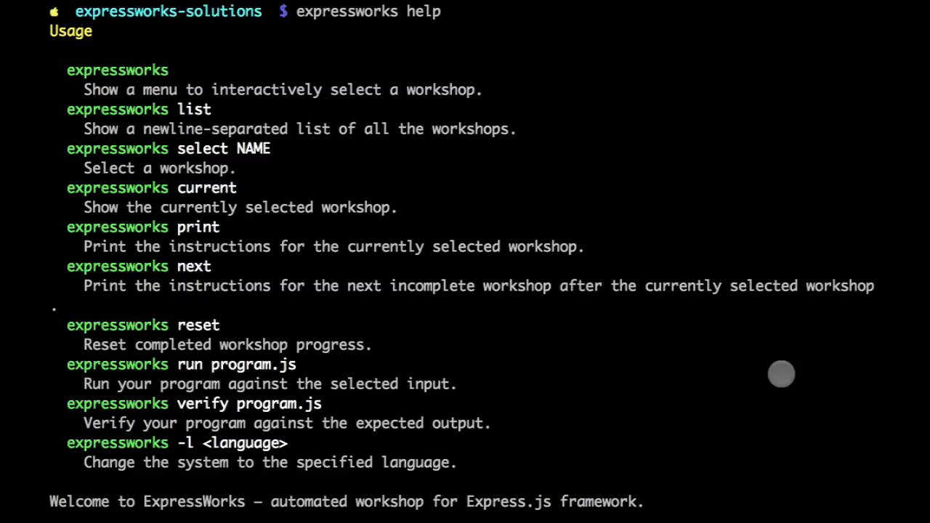
pyautogui.scroll(-3)
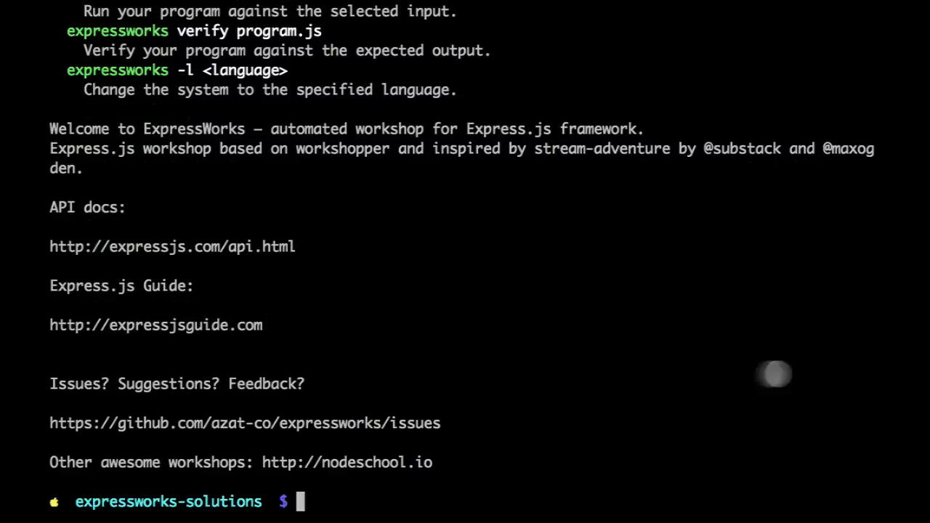
pyautogui.moveTo(249, 215)
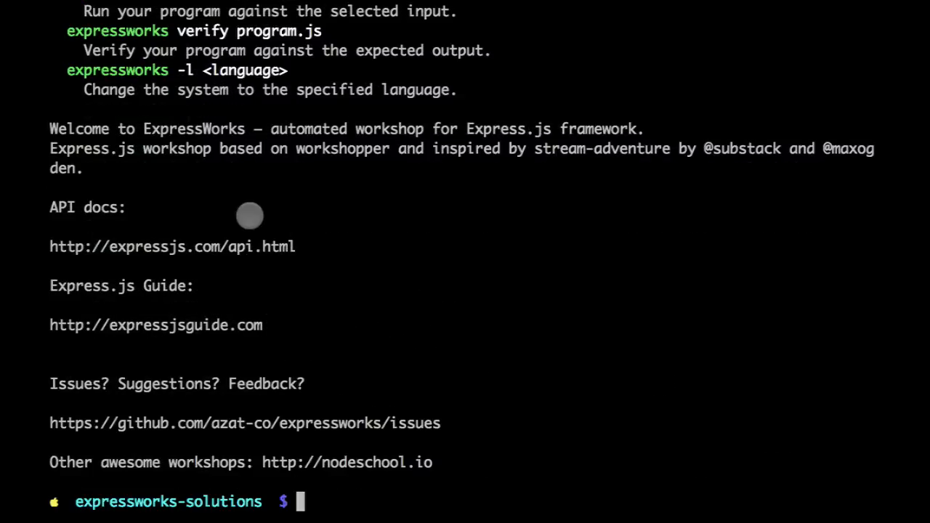
pyautogui.scroll(-3)
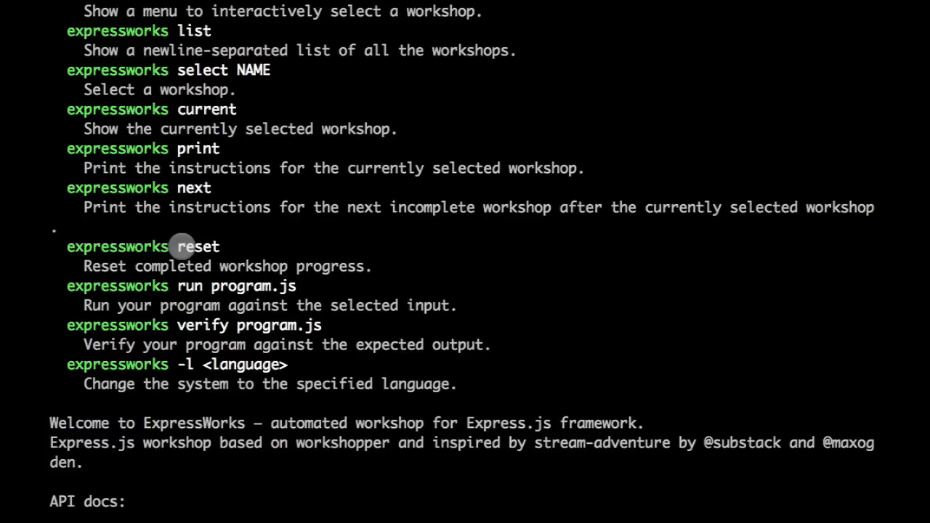
pyautogui.moveTo(583, 273)
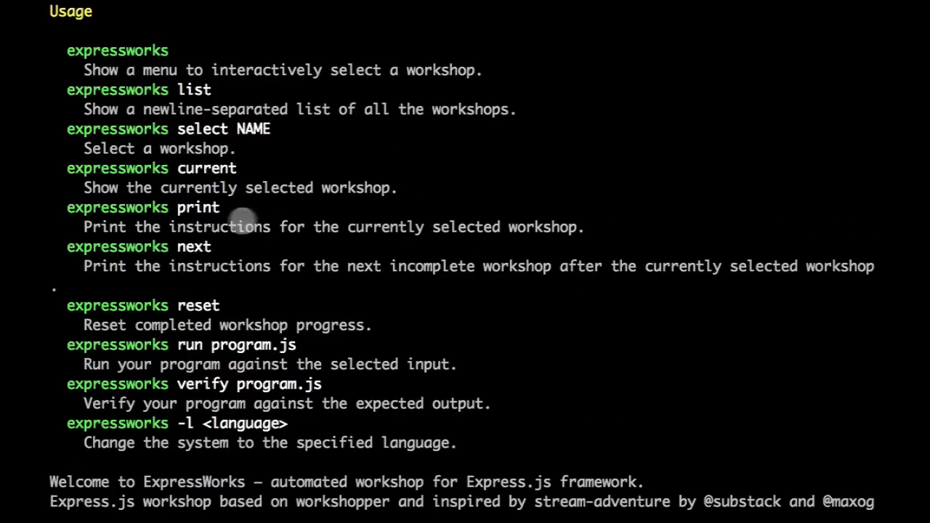
pyautogui.moveTo(589, 392)
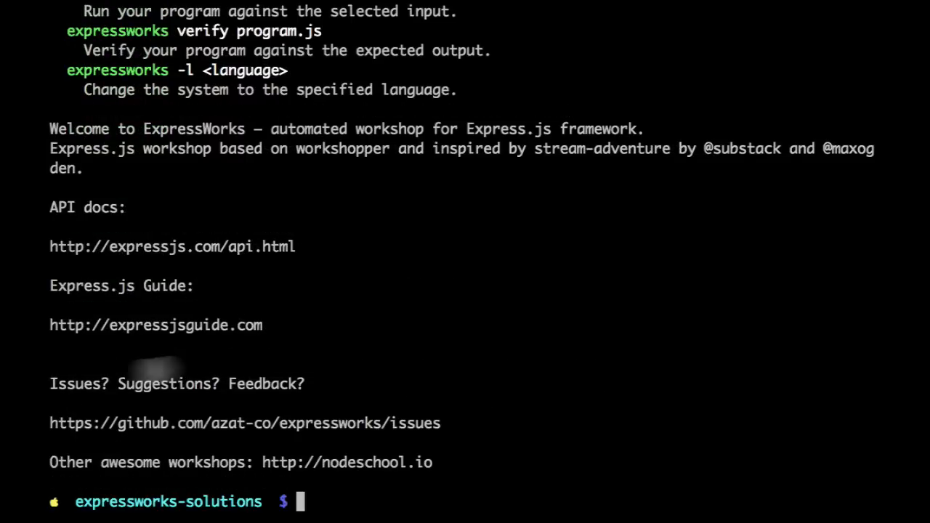
pyautogui.moveTo(211, 239)
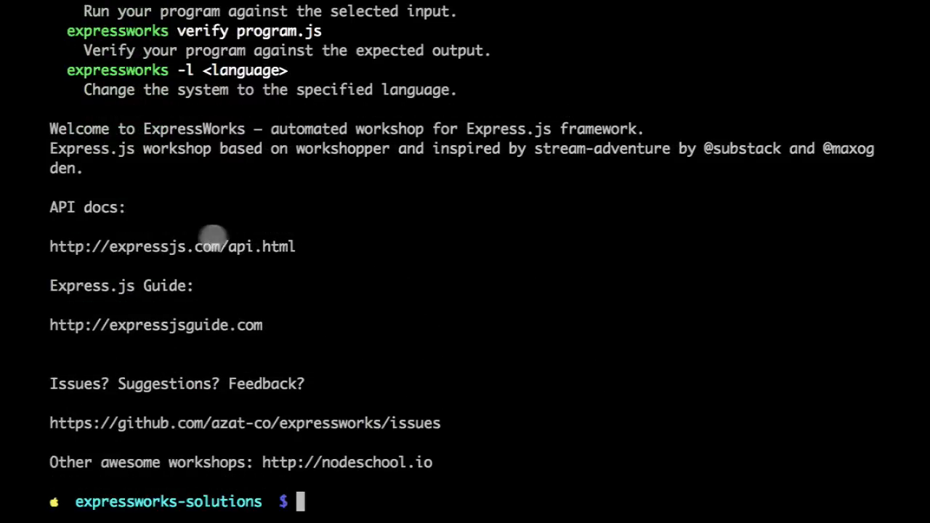
pyautogui.moveTo(389, 254)
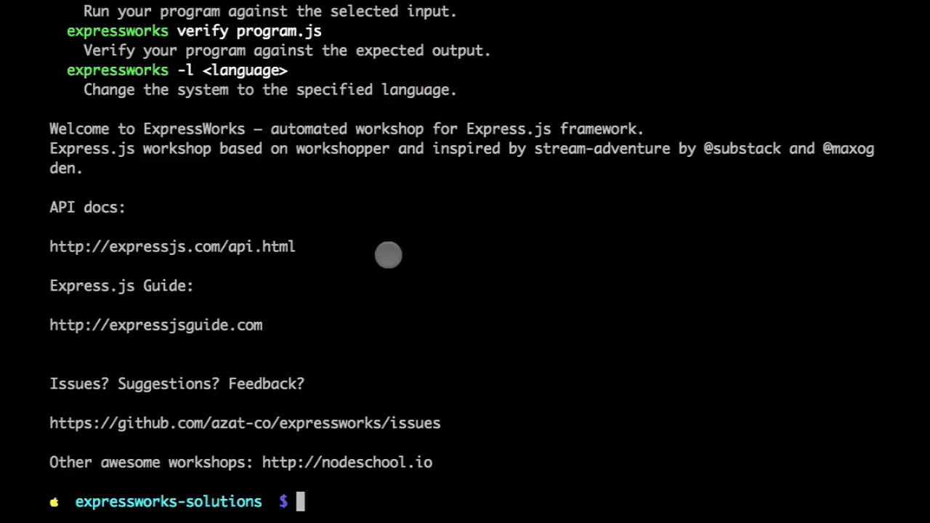
pyautogui.moveTo(295, 246)
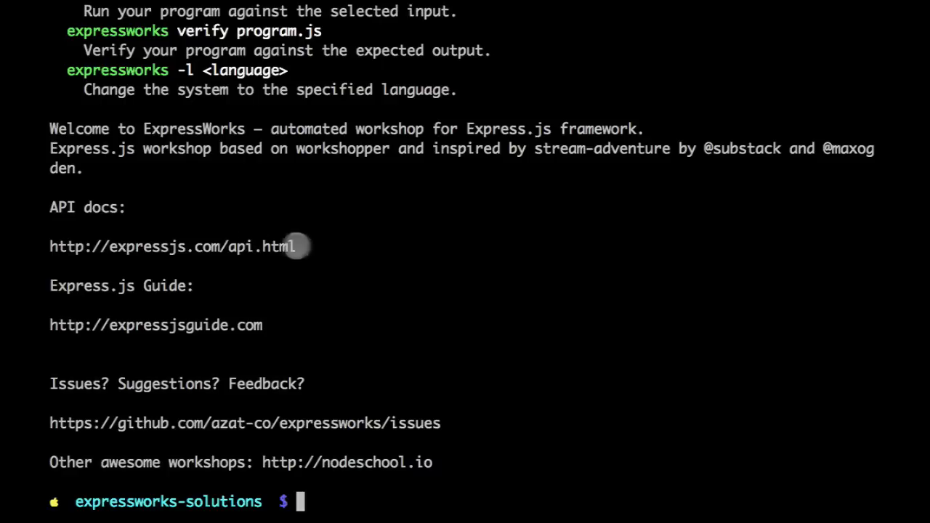
pyautogui.moveTo(271, 323)
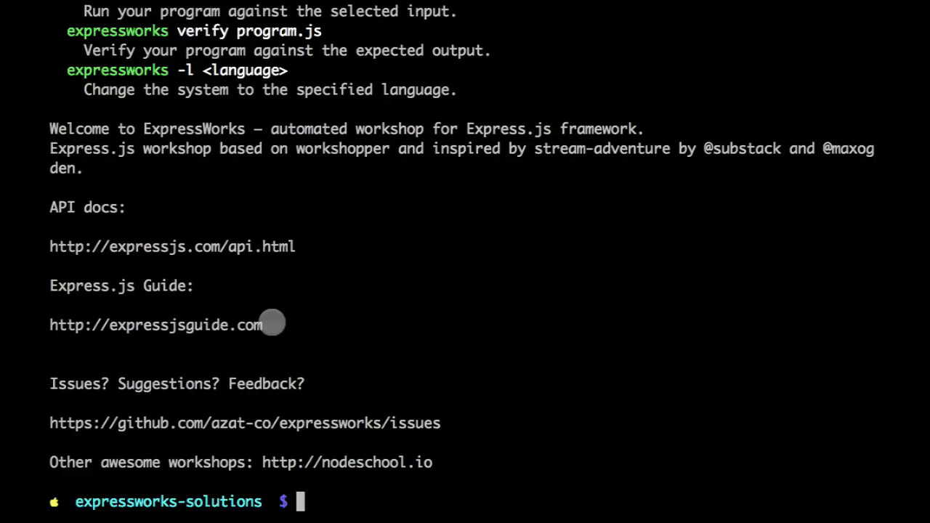
pyautogui.moveTo(281, 323)
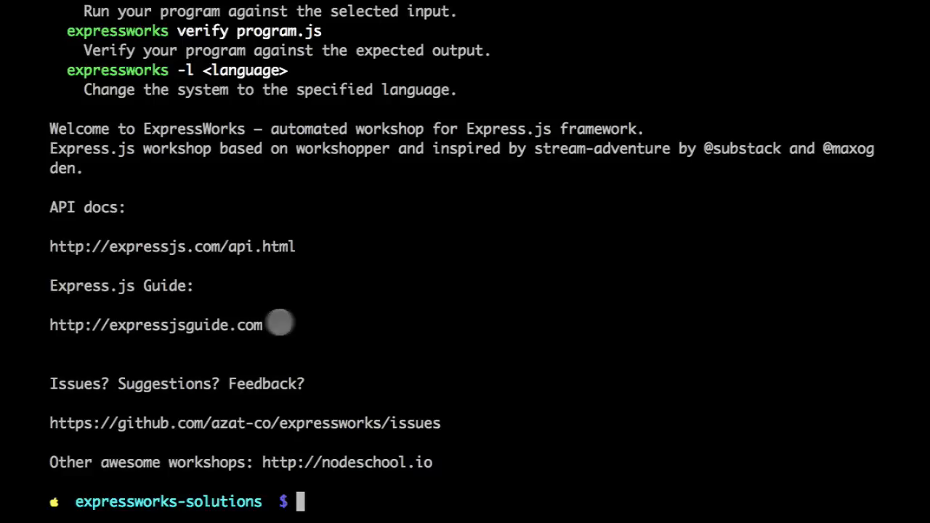
pyautogui.moveTo(224, 424)
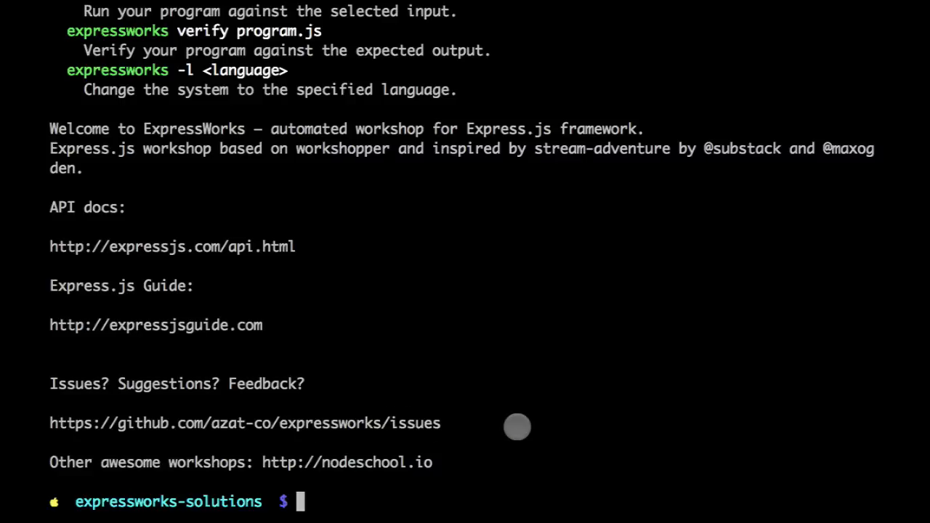
pyautogui.moveTo(496, 470)
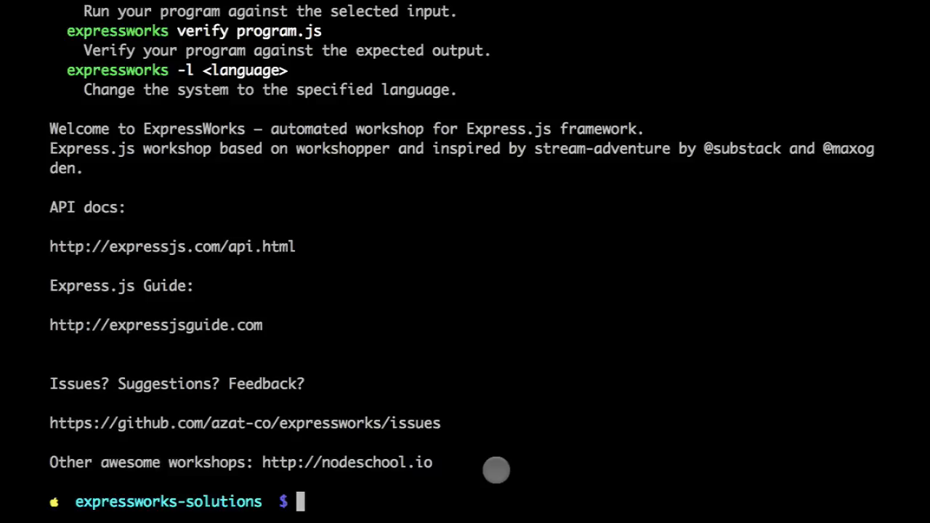
# Launch expressworks, browse the exercise list and CHOOSE LANGUAGE, then return to HELLO WORLD!
pyautogui.write('ex')
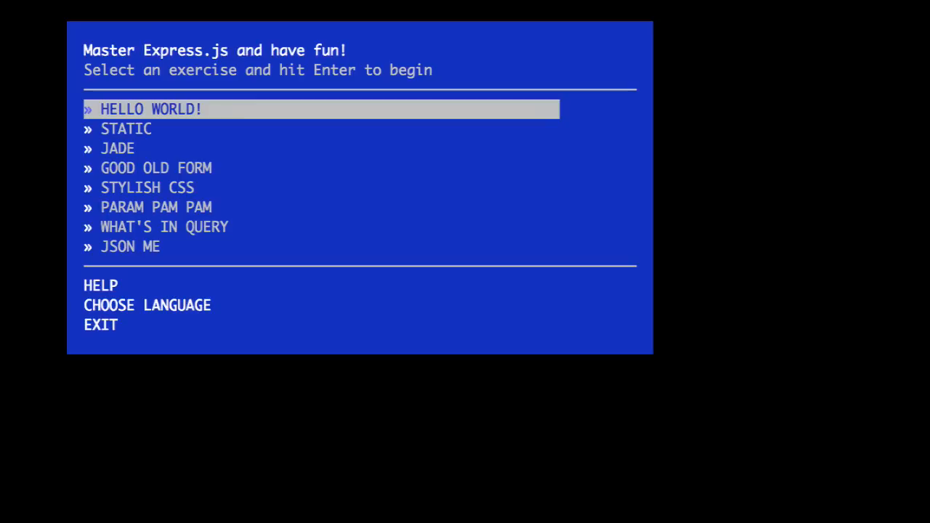
pyautogui.press('Down')
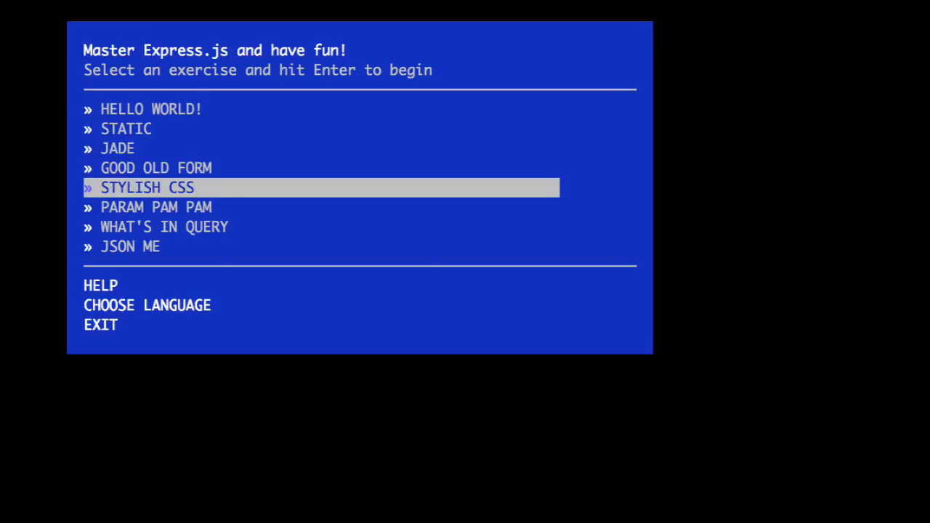
pyautogui.press('up')
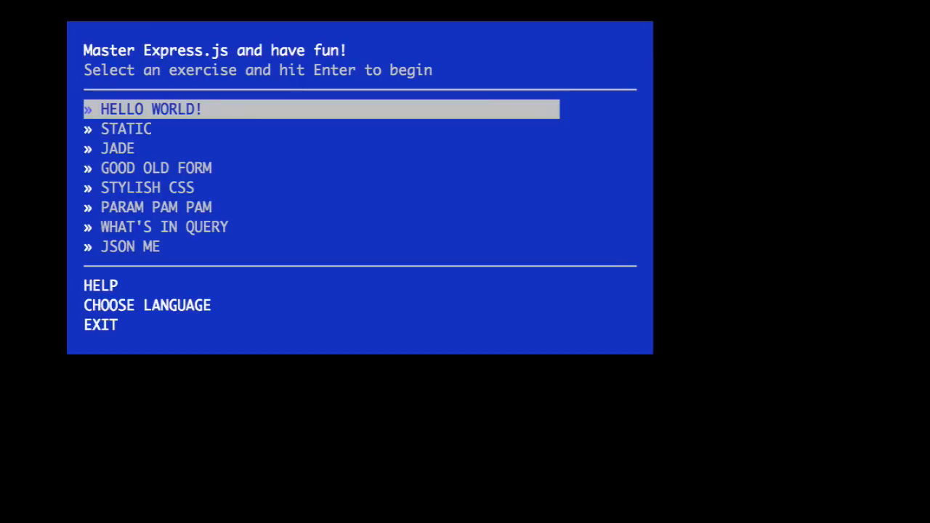
pyautogui.press('up')
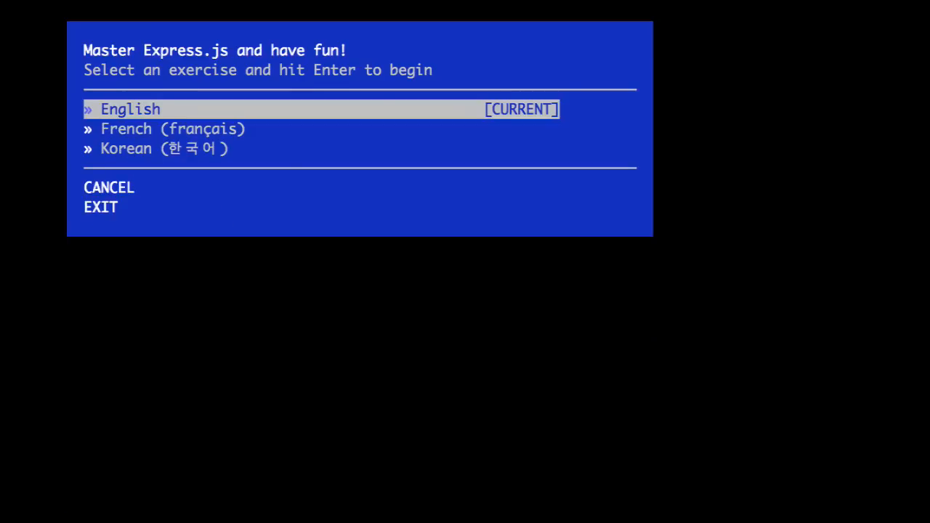
pyautogui.press('Down')
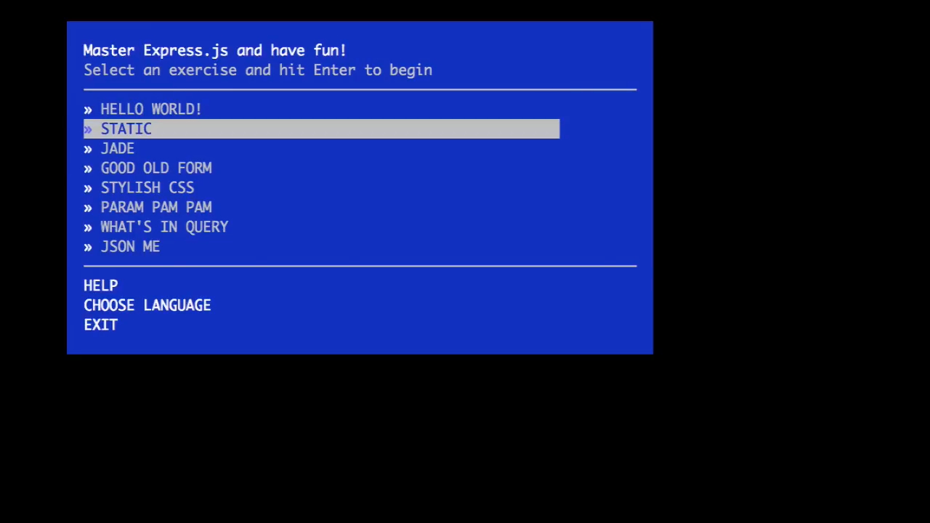
pyautogui.press('up')
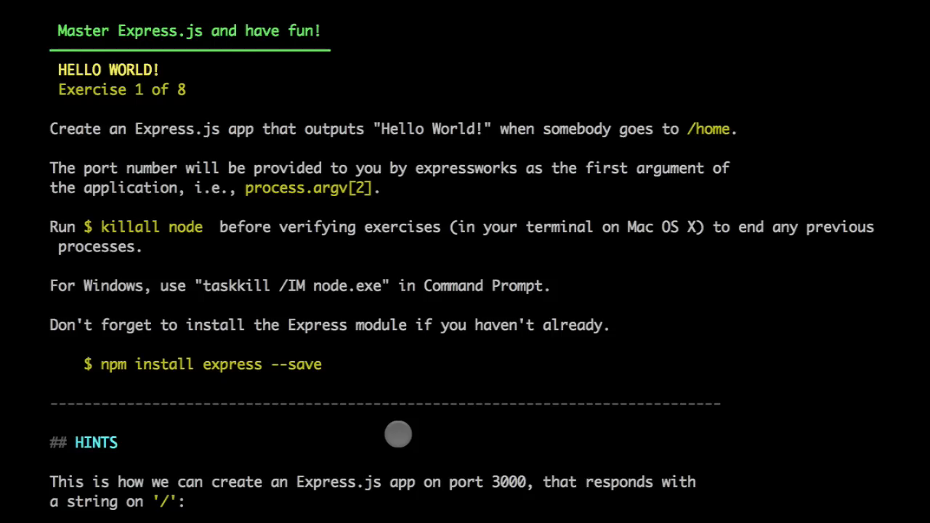
pyautogui.moveTo(448, 352)
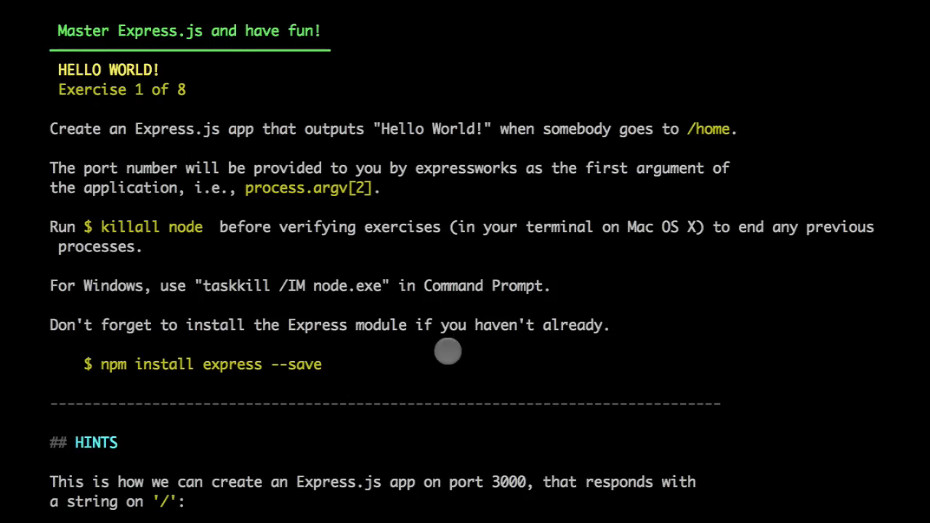
# Scroll through the HELLO WORLD! instructions and hints, including sample code and commands
pyautogui.scroll(-3)
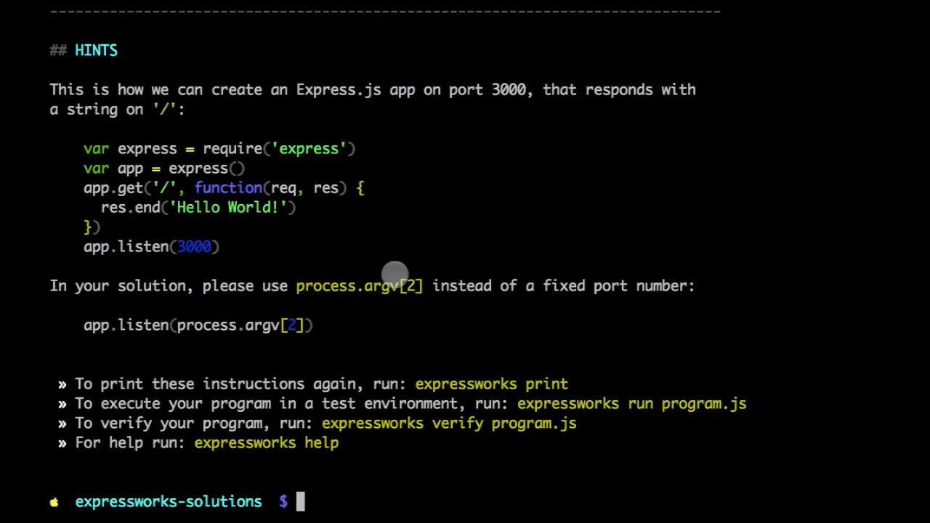
# Type 'expressworks verify program-1.js' at the prompt without running it
pyautogui.write('expressworks verify program-.js')
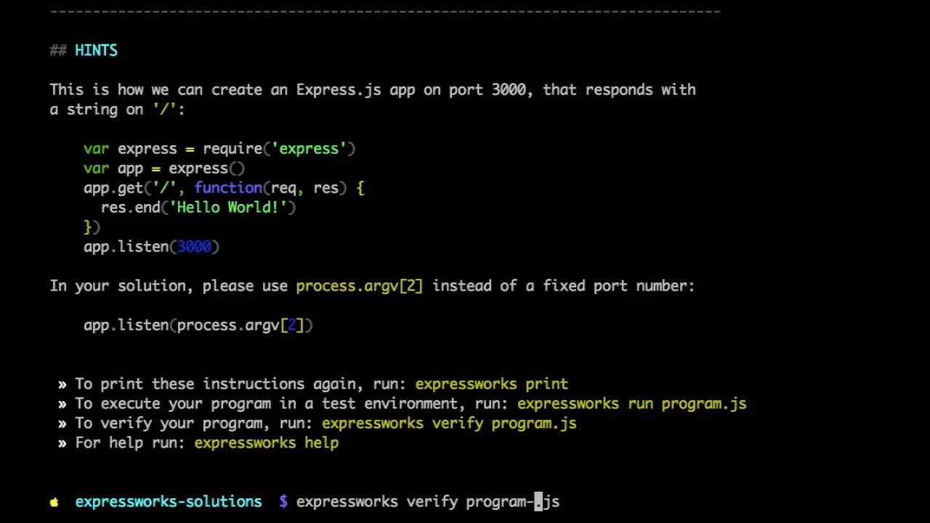
pyautogui.write('-1')
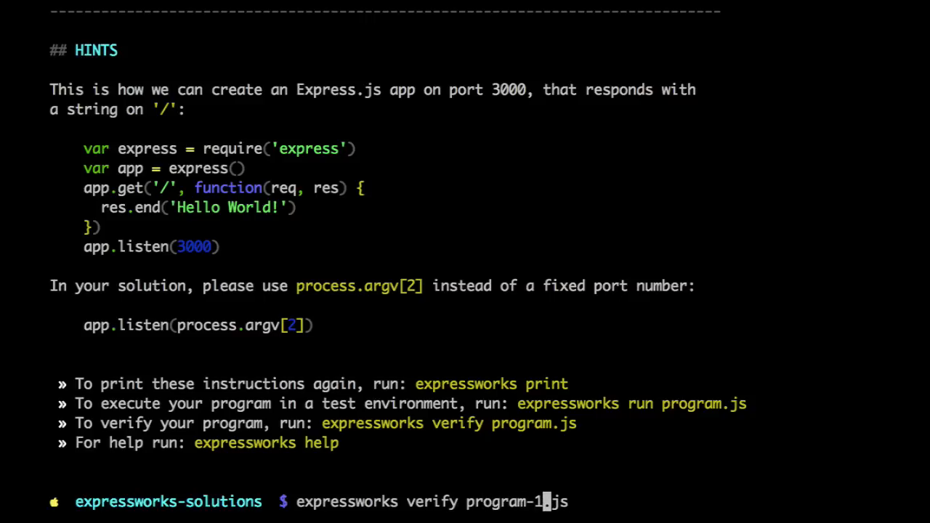